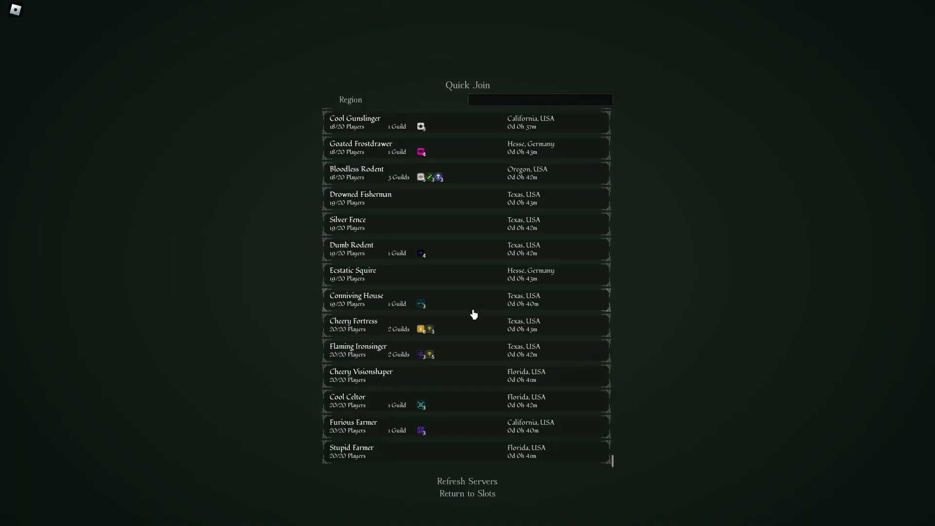
mouse_move(748, 388)
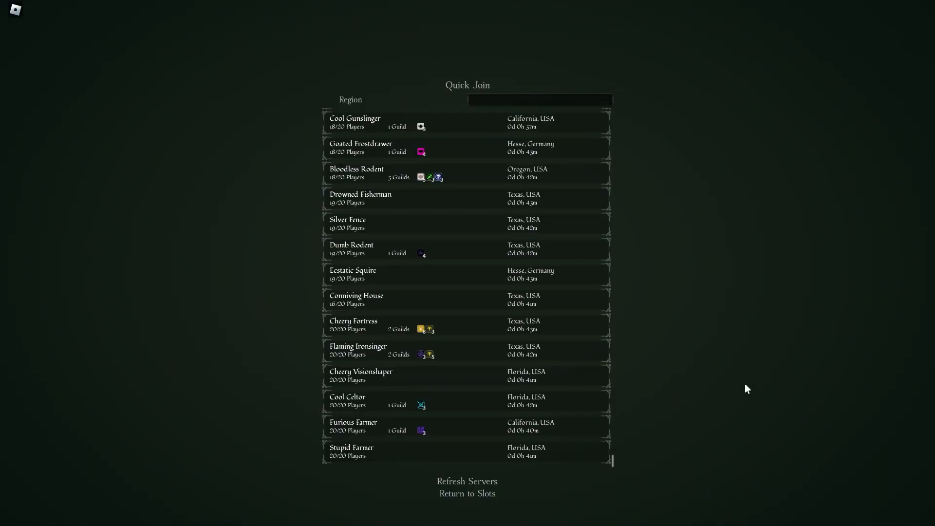
- Switch from Roblox to Discord's downloads channel with the Deepwoken auto-pender file
key(alt+tab)
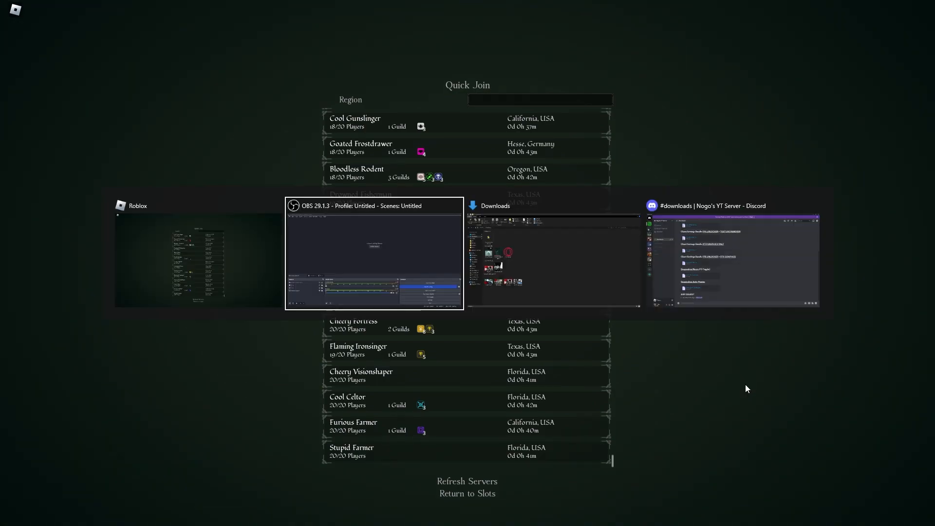
click(733, 260)
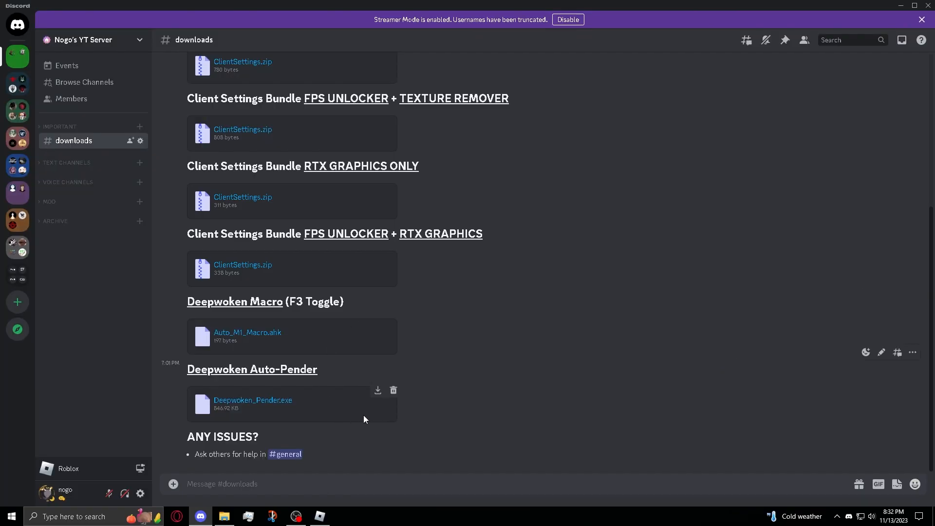
mouse_move(266, 338)
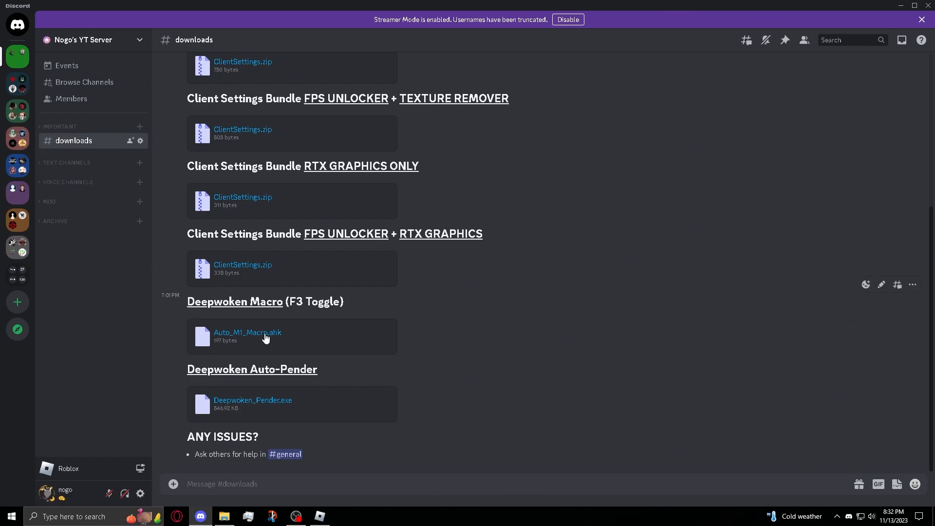
mouse_move(239, 418)
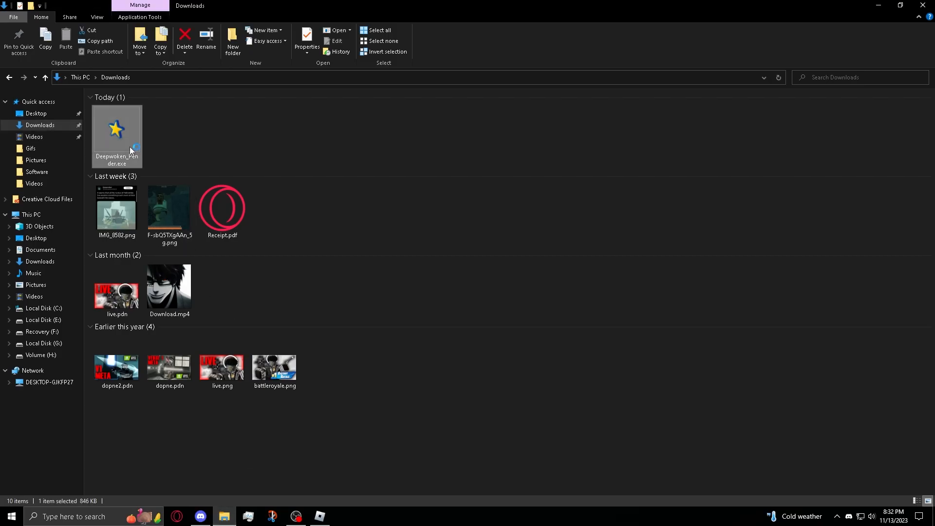
- Run Deepwoken_Pender.exe from Downloads to launch GS Auto Clicker
double_click(117, 130)
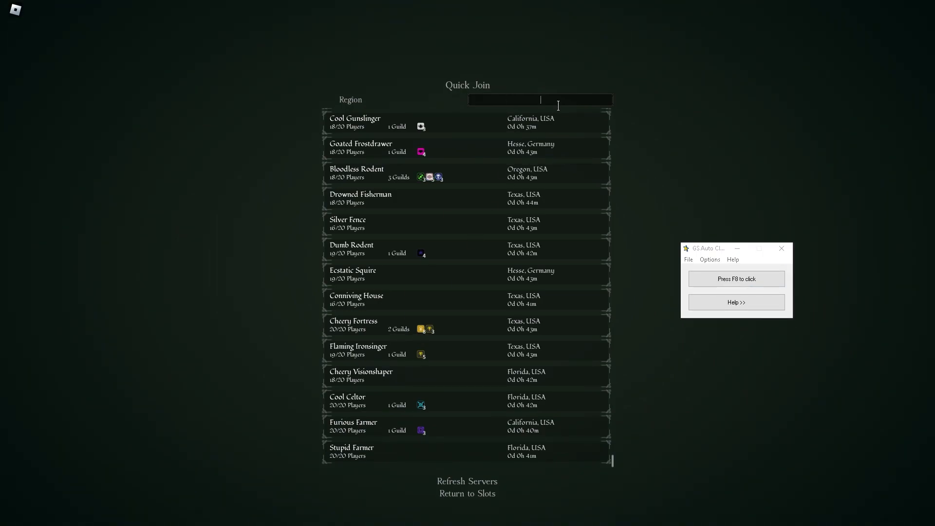
- Search the Quick Join list for 'cheer' to show only Cheery Fortress
text(cheery fortress)
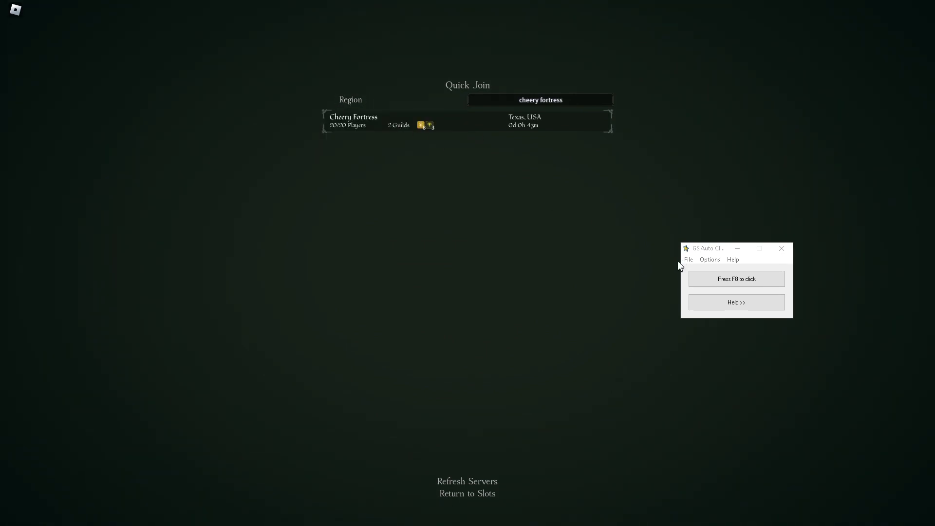
mouse_move(737, 249)
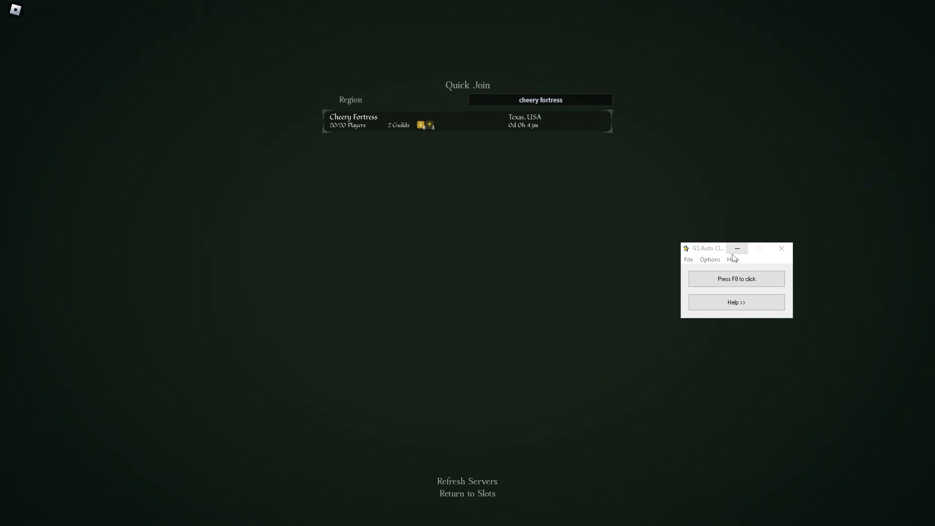
- Set clicking to repeat until stopped at a 100 ms interval
click(709, 259)
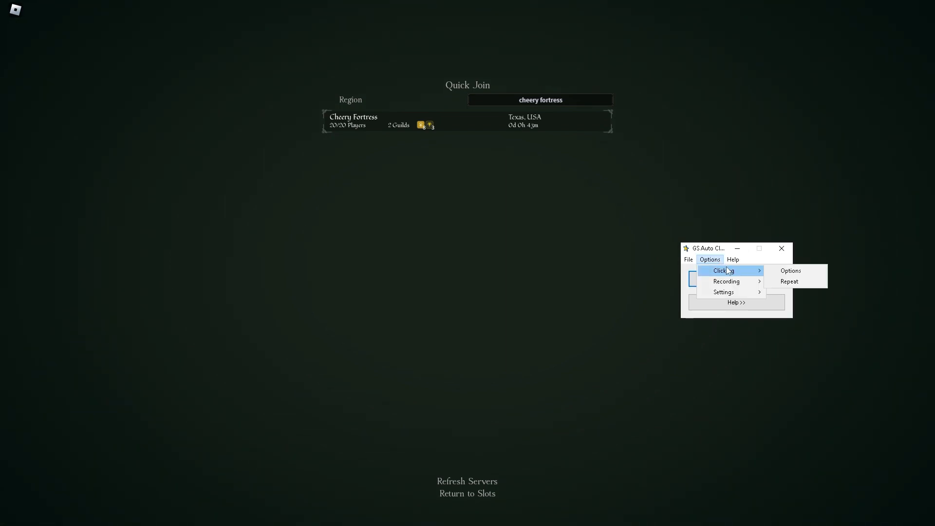
click(789, 281)
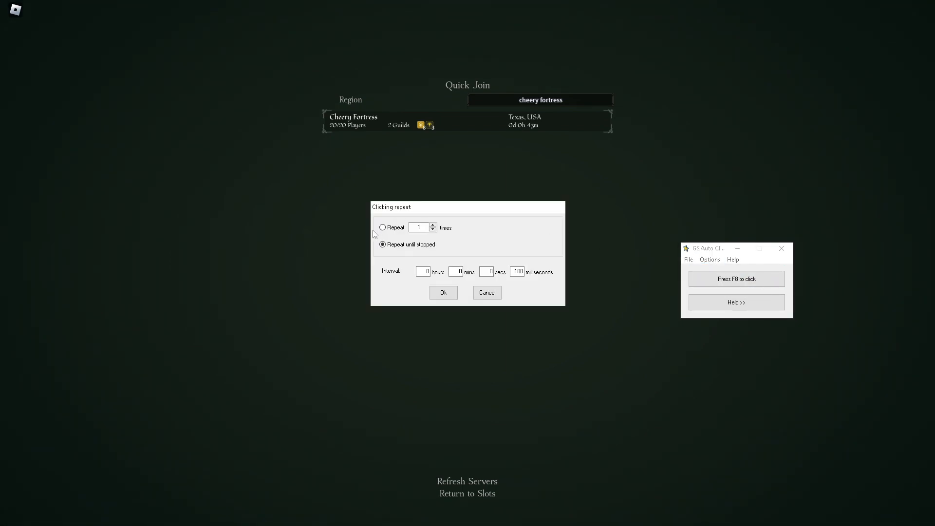
mouse_move(557, 224)
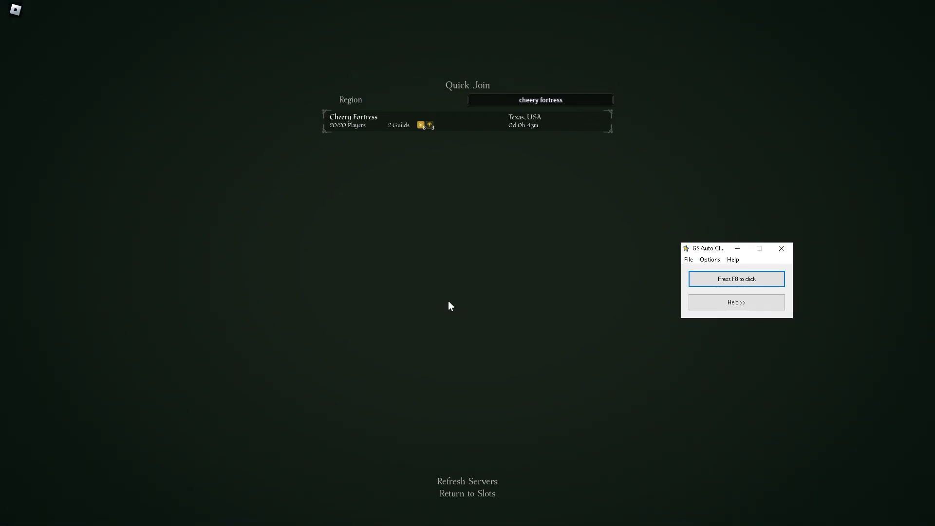
- Enable recording and replaying multiple clicks and clear the old click records
click(710, 258)
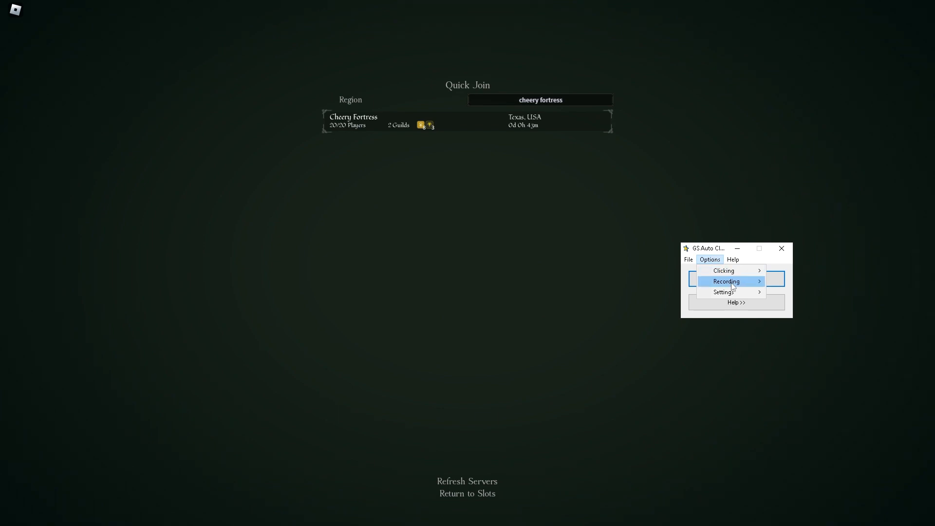
click(726, 281)
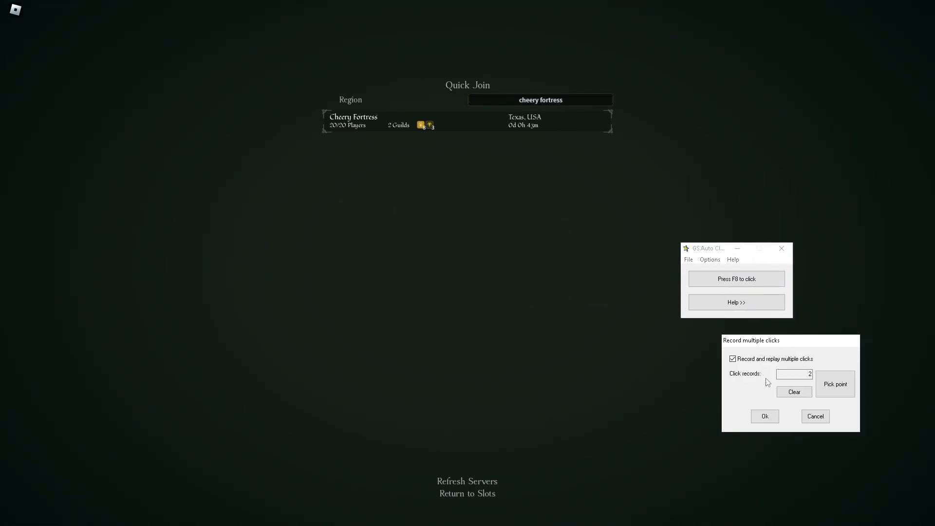
click(794, 391)
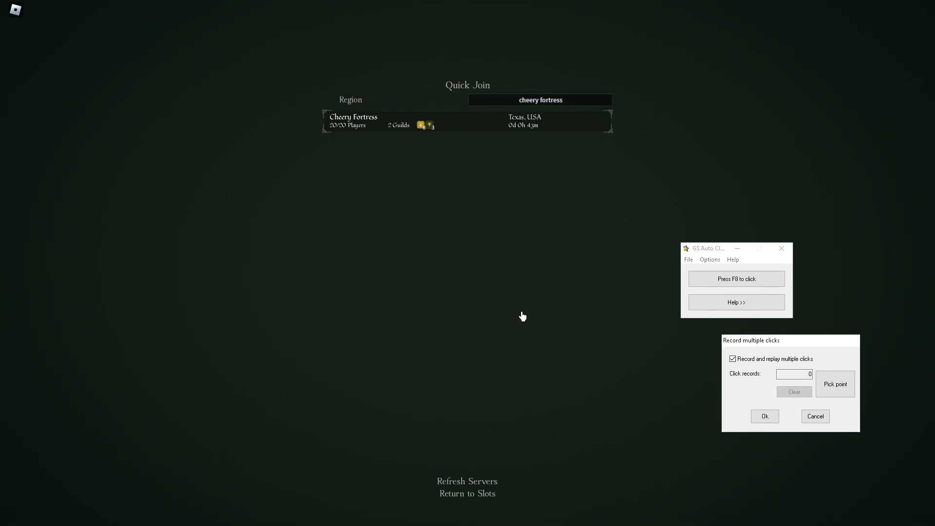
mouse_move(819, 379)
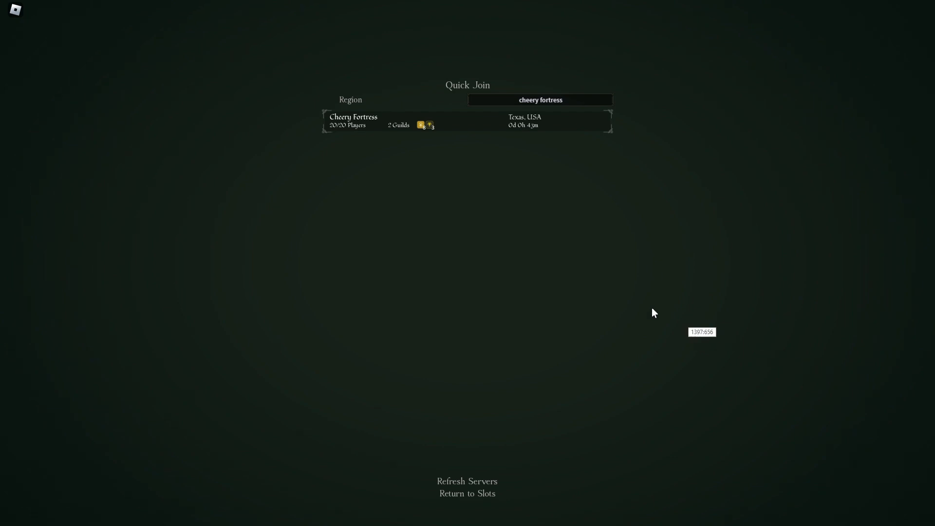
mouse_move(388, 127)
text(cool celto)
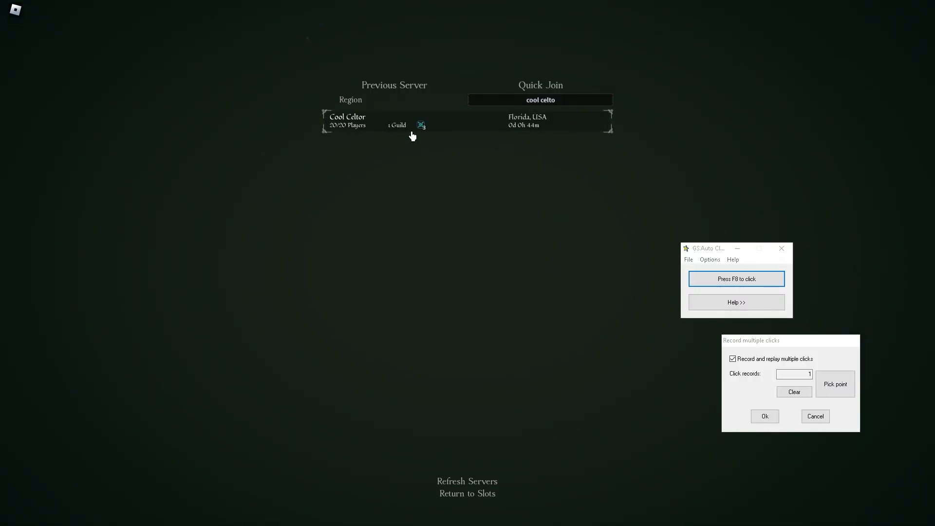
mouse_move(423, 147)
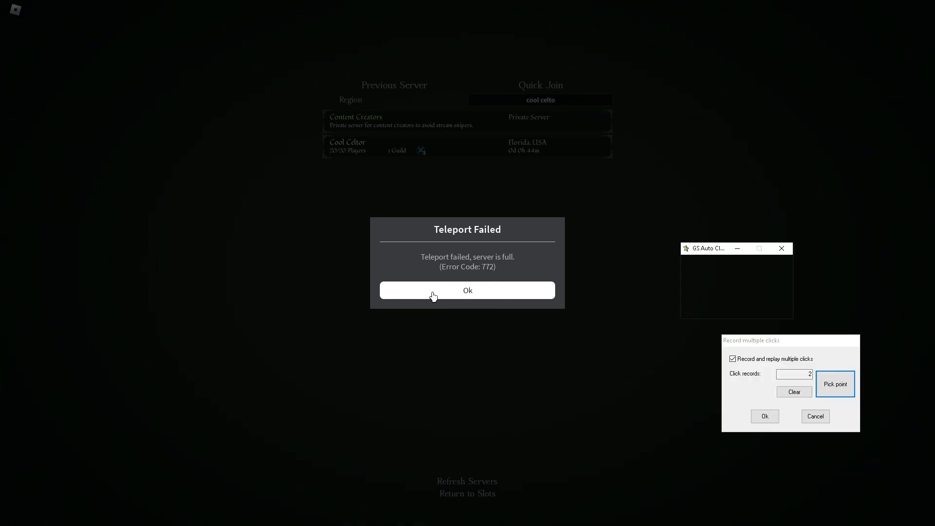
- Confirm the two recorded points: the server entry and Teleport Failed Ok
click(467, 290)
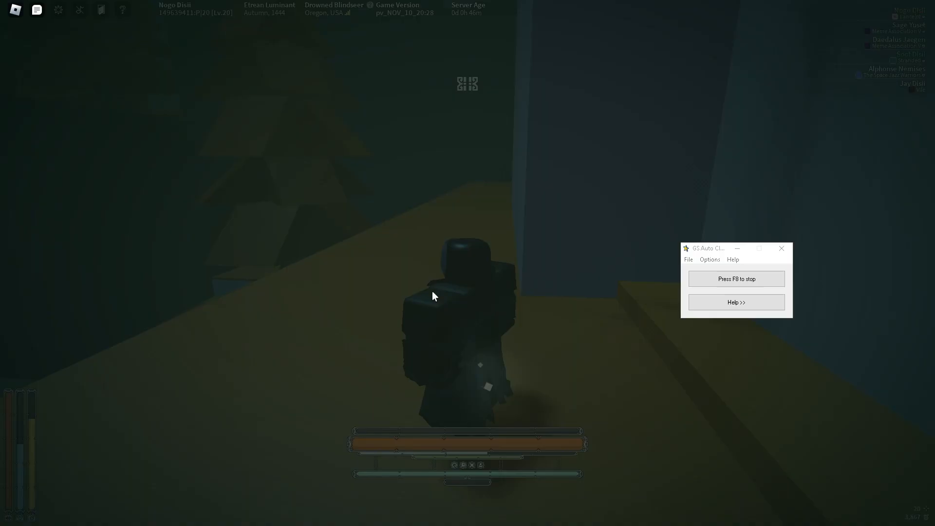
- Stop auto-clicking with F8 once the character spawns in the Etrean Wilds
key(f8)
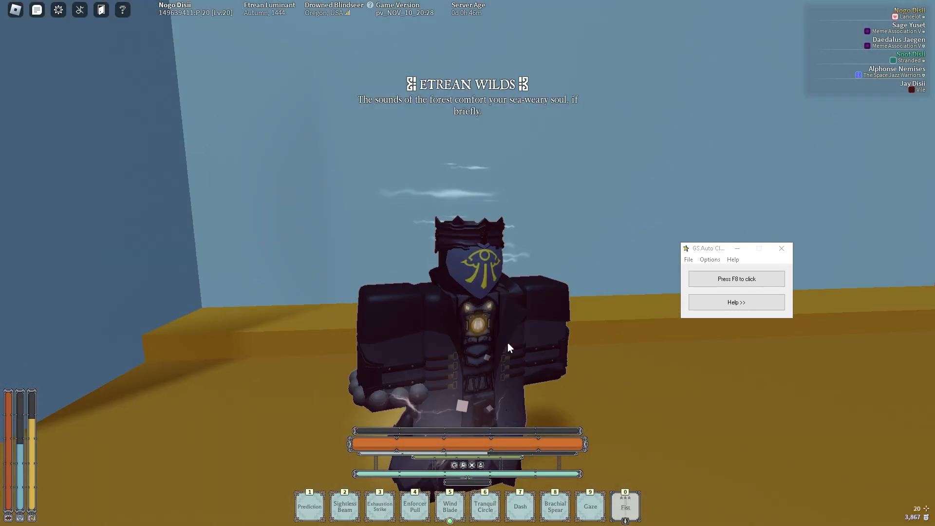